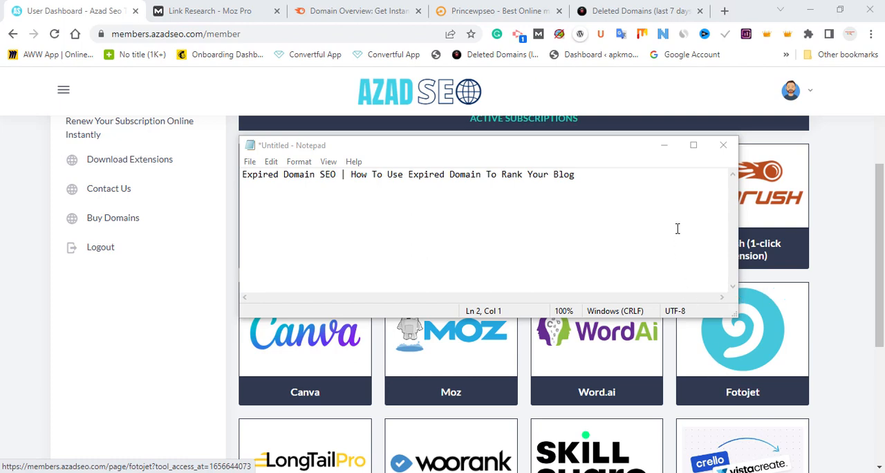
- Minimize the video-title notes and show the ExpiredDomains.net last-7-days deleted domains list
left_click(723, 145)
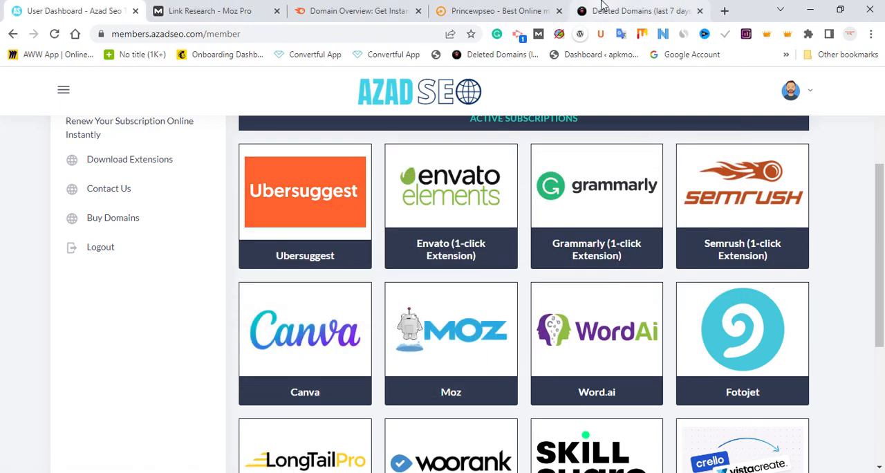
left_click(643, 12)
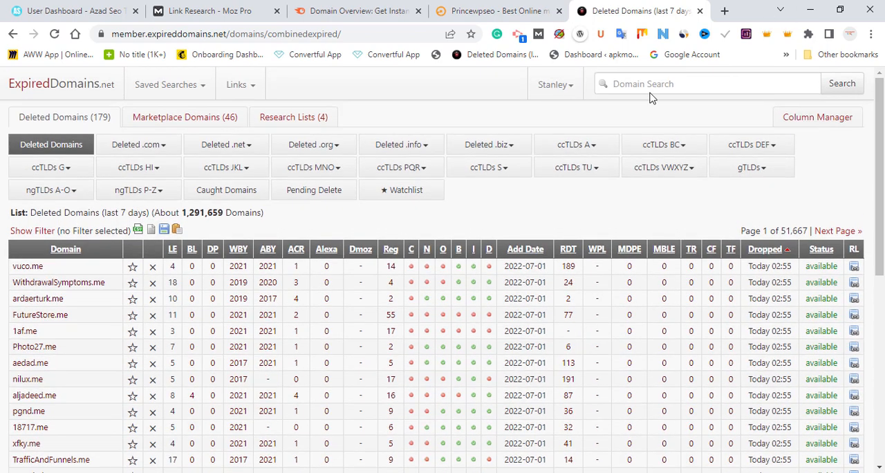
- Run a keyword domain search for .co.uk, returning about 7.89 million domains
left_click(706, 83)
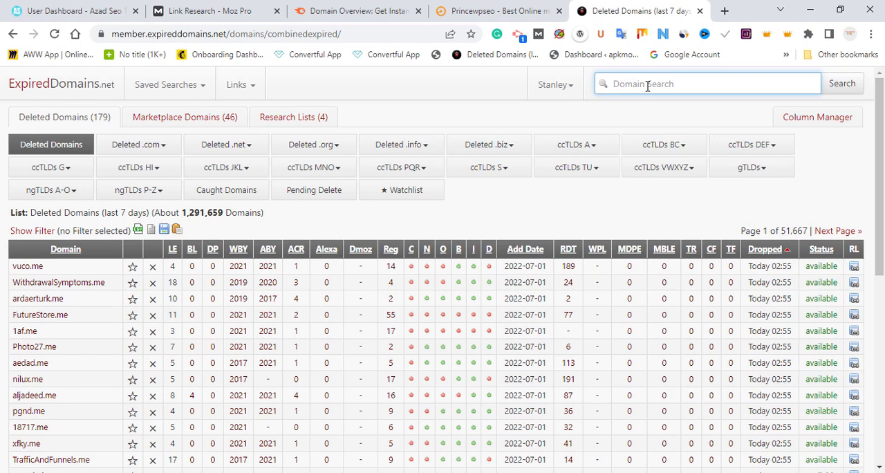
type(".co.uk")
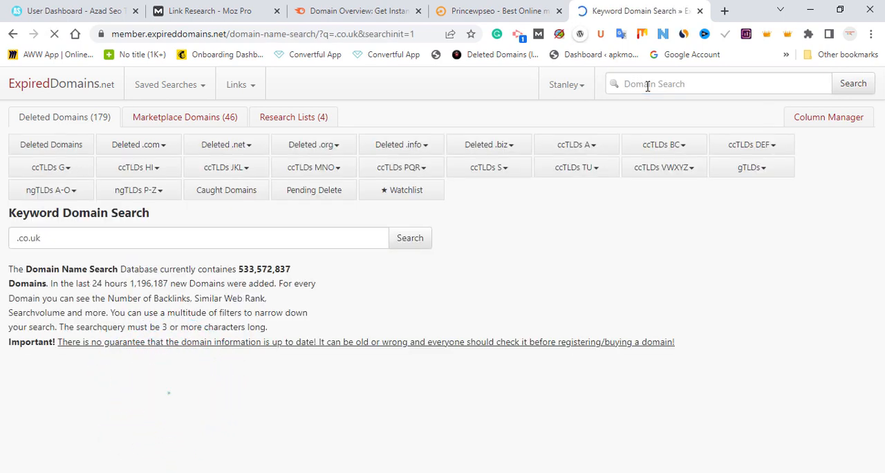
left_click(409, 238)
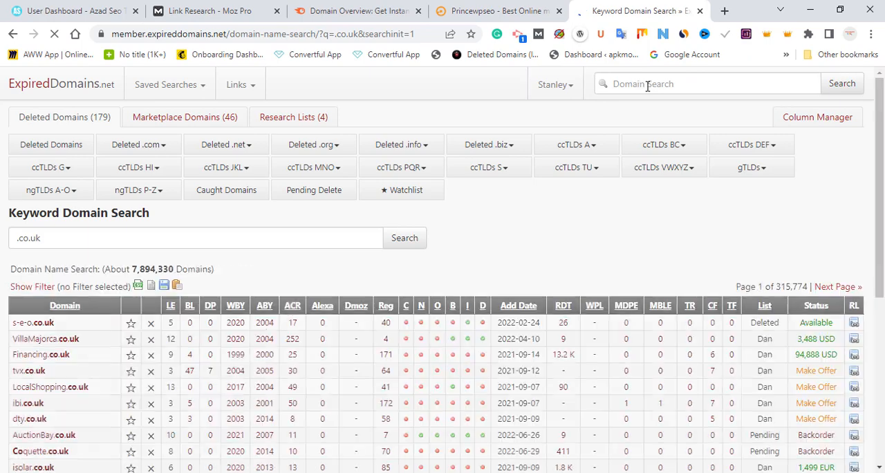
scroll("down", 3)
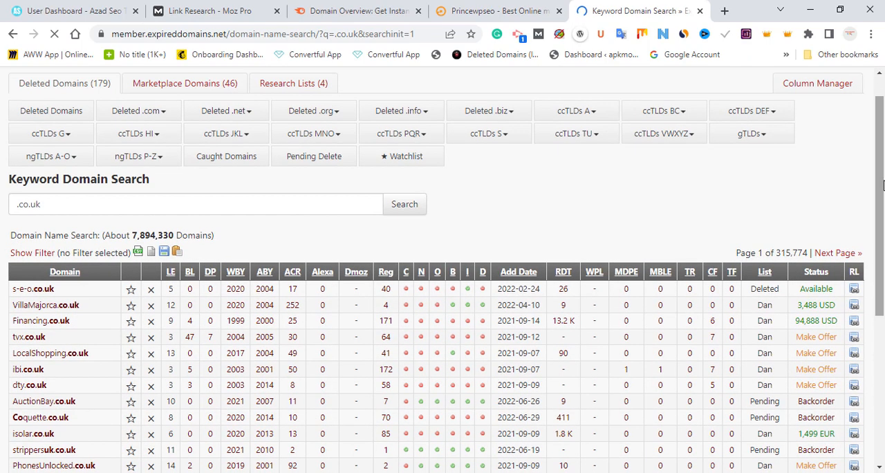
- Show the filter options and tick 'only available Domains' under Listing Settings
left_click(32, 253)
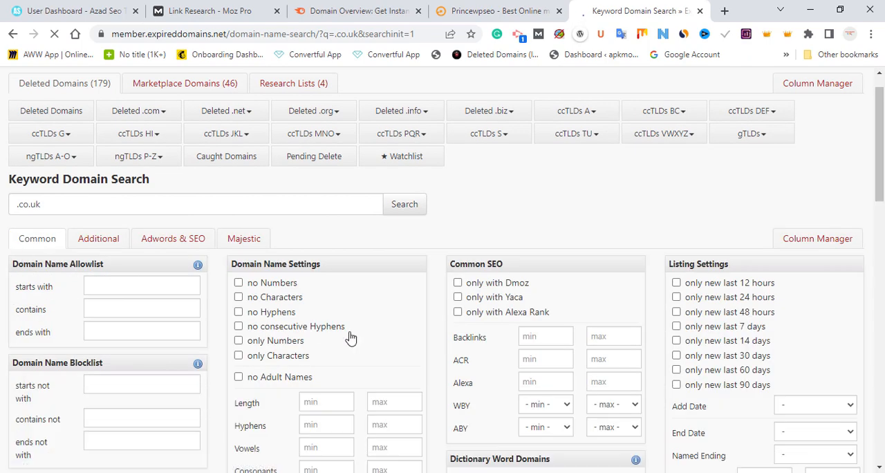
scroll("down", 3)
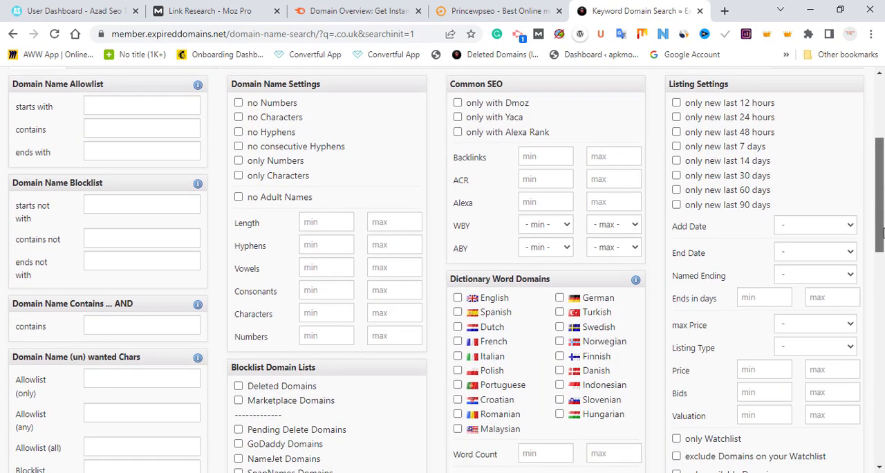
scroll("down", 3)
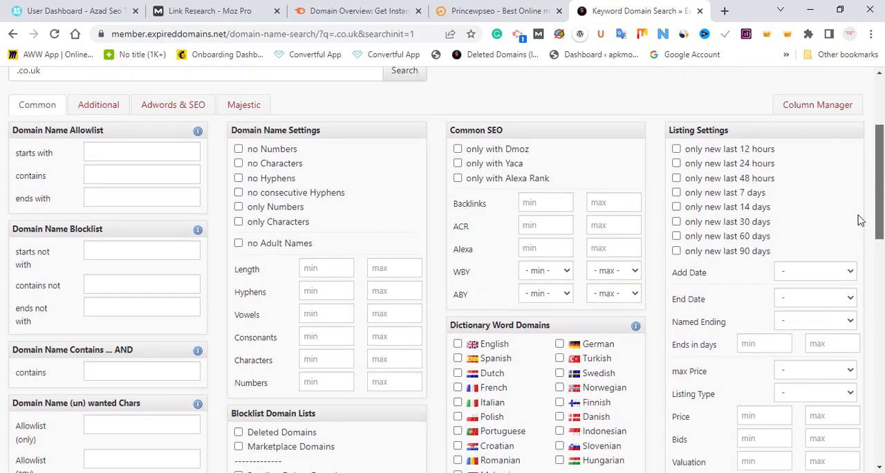
scroll("down", 3)
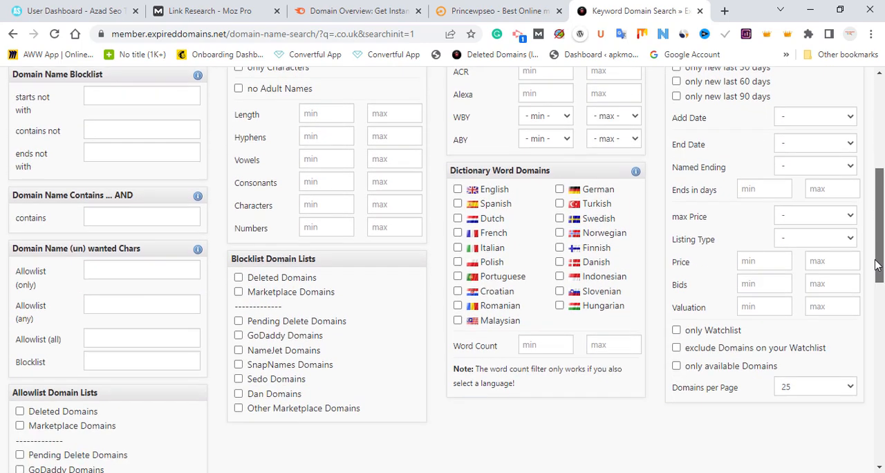
scroll("down", 3)
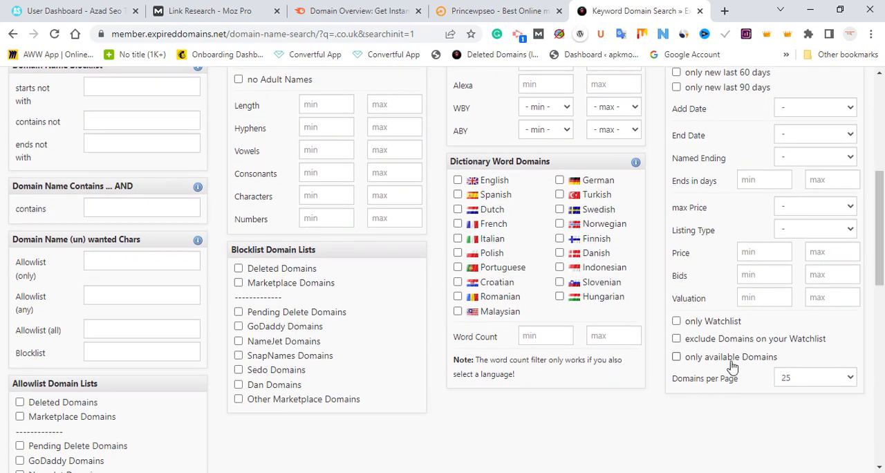
left_click(676, 357)
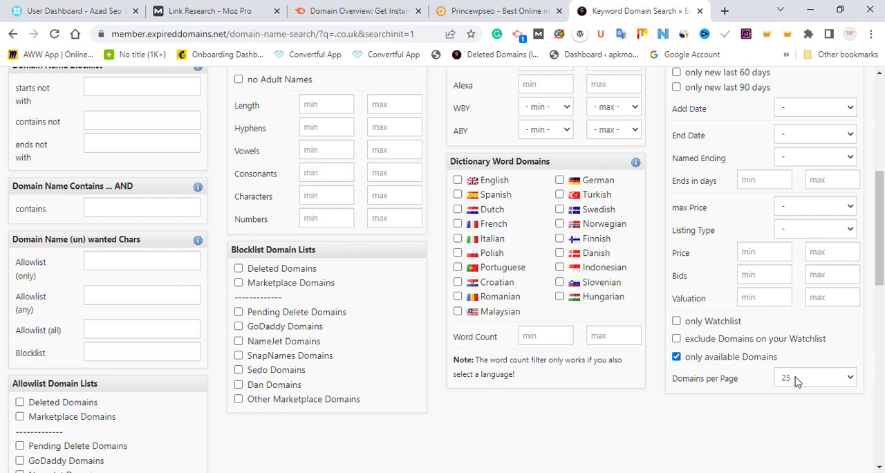
left_click(815, 376)
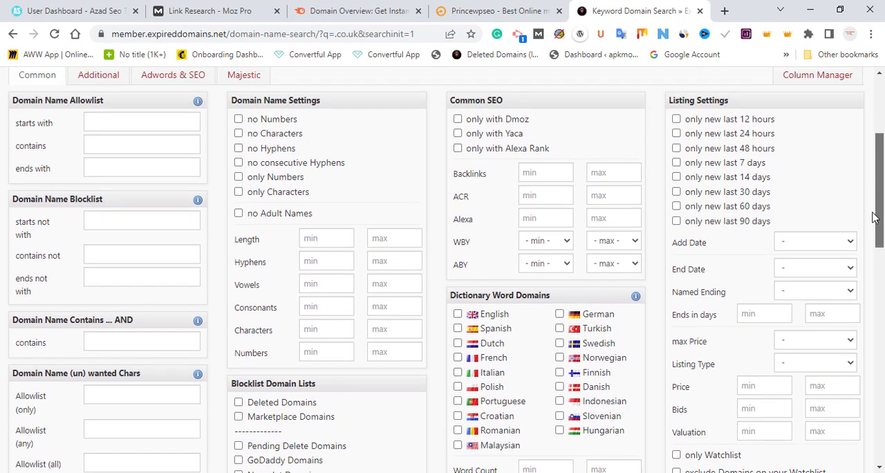
scroll("up", 3)
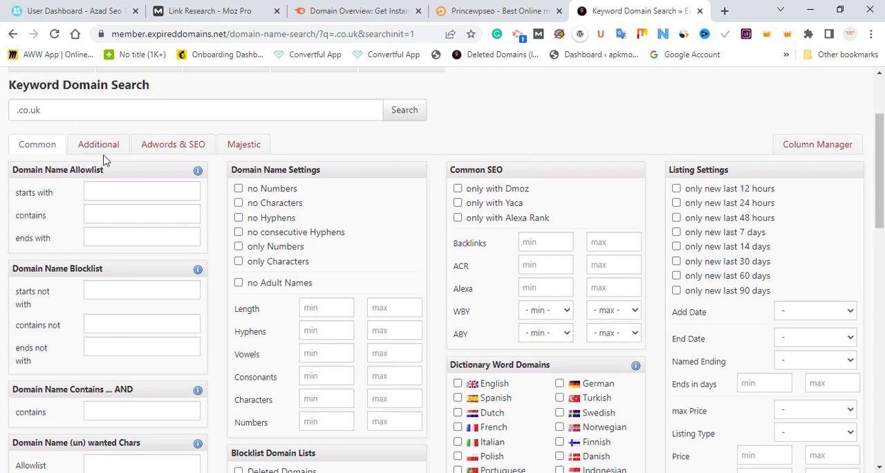
- Set Wikipedia Links min to 1 under Adwords & SEO and show the Majestic filters
left_click(99, 144)
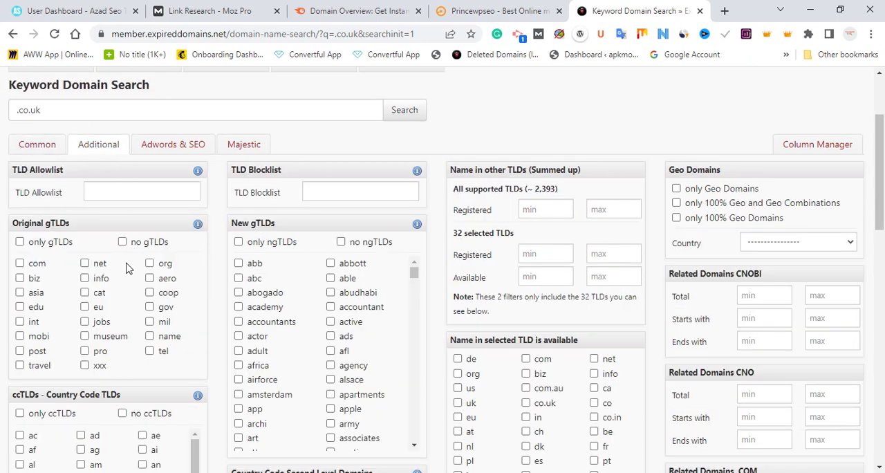
mouse_move(163, 135)
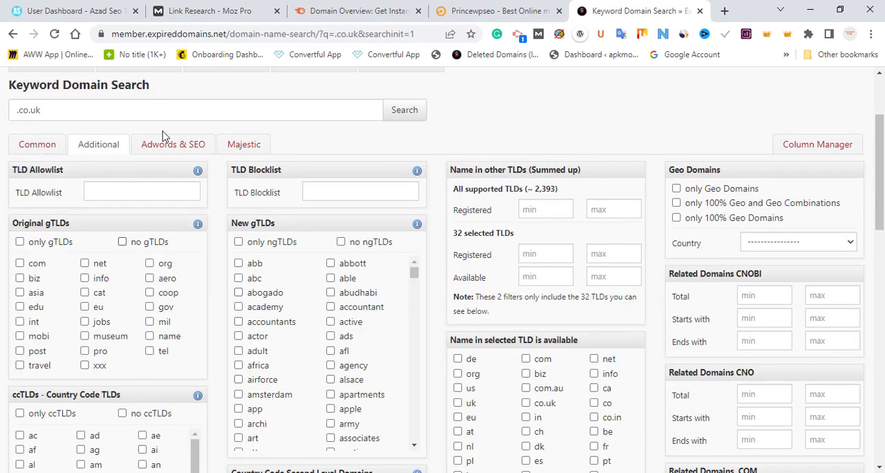
left_click(173, 144)
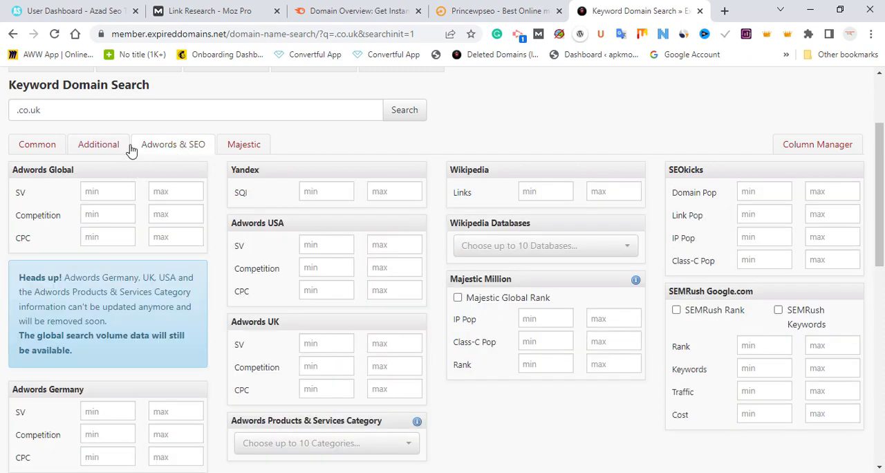
mouse_move(216, 170)
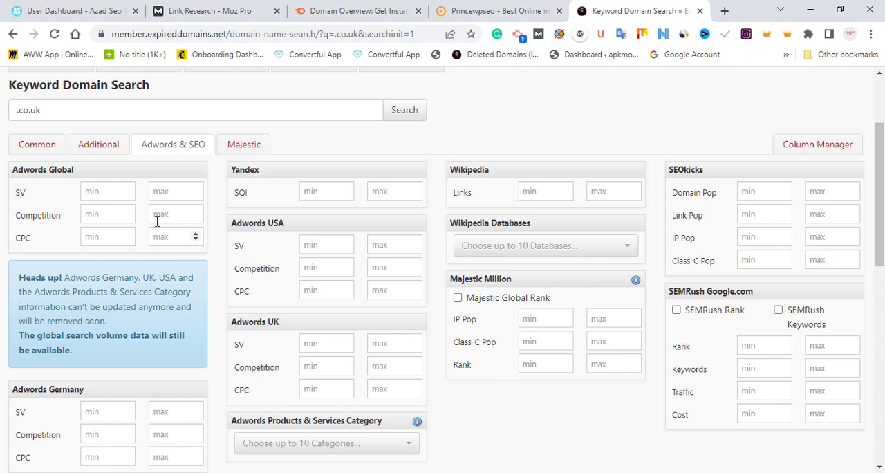
mouse_move(575, 271)
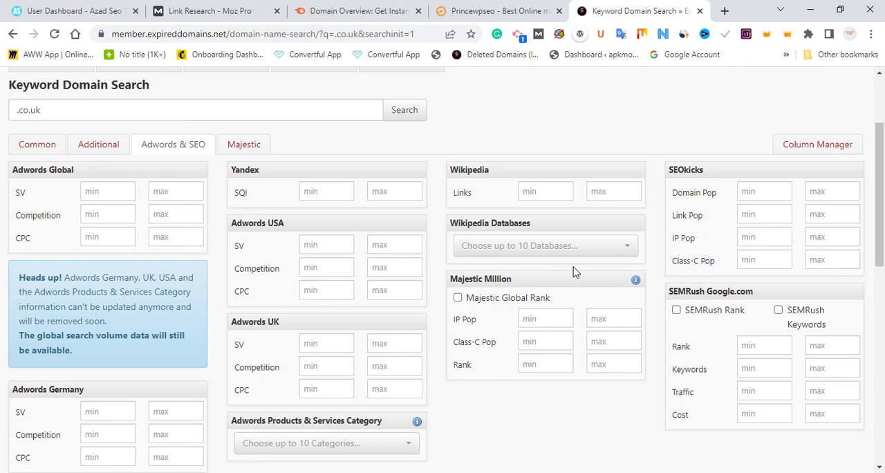
left_click(539, 191)
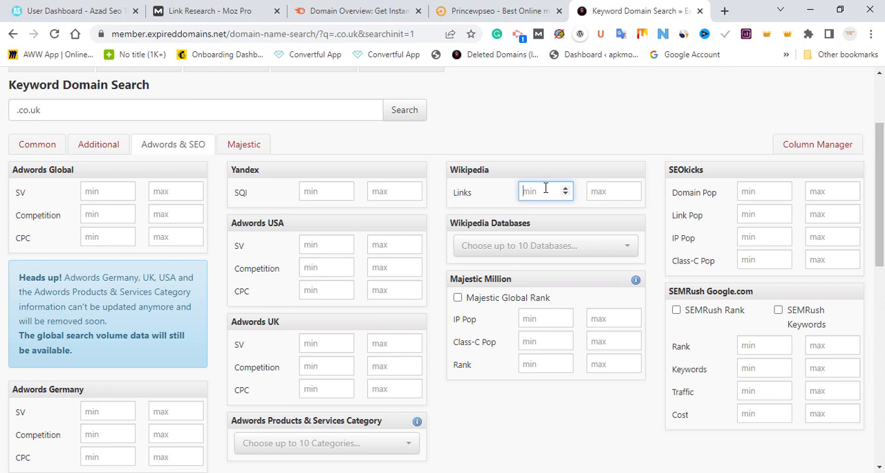
type("1")
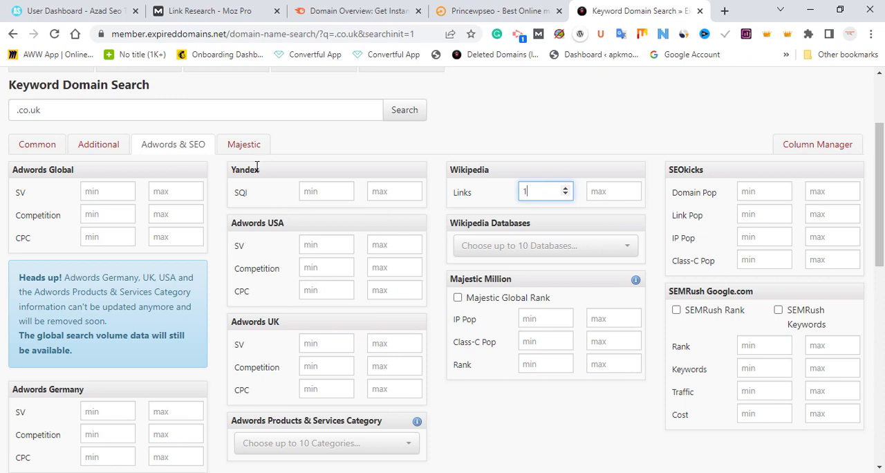
left_click(244, 144)
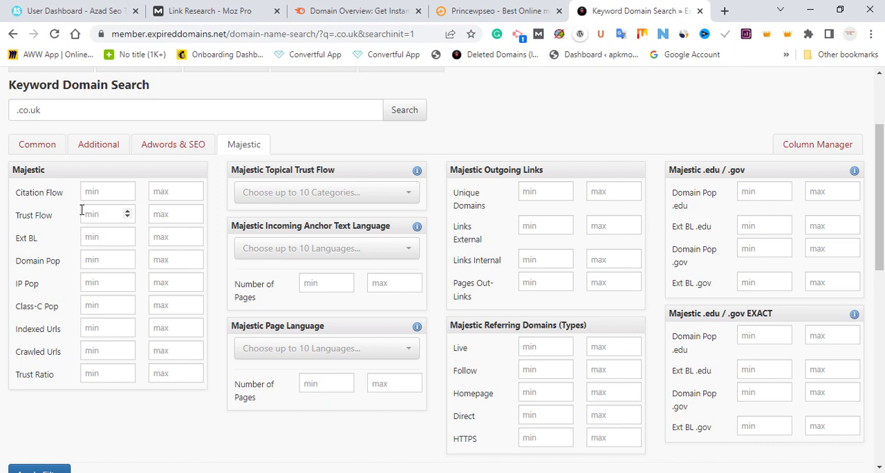
- Set Majestic Citation Flow min to 8 and submit the filtered .co.uk search
left_click(104, 191)
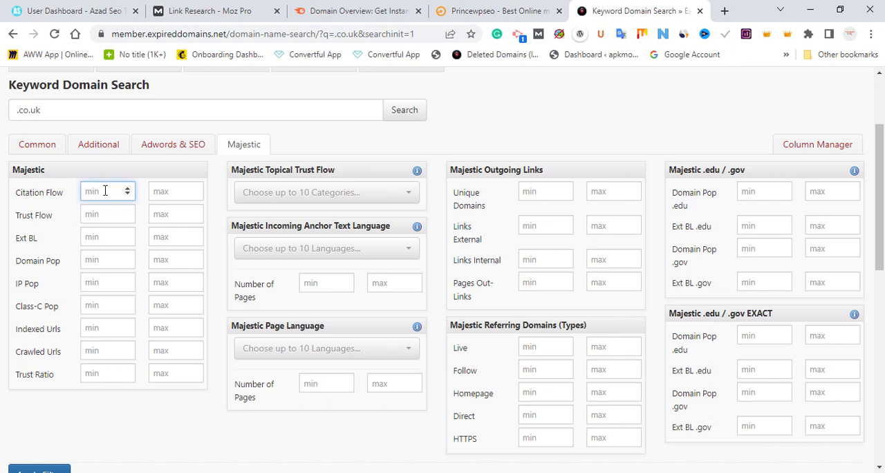
type("8")
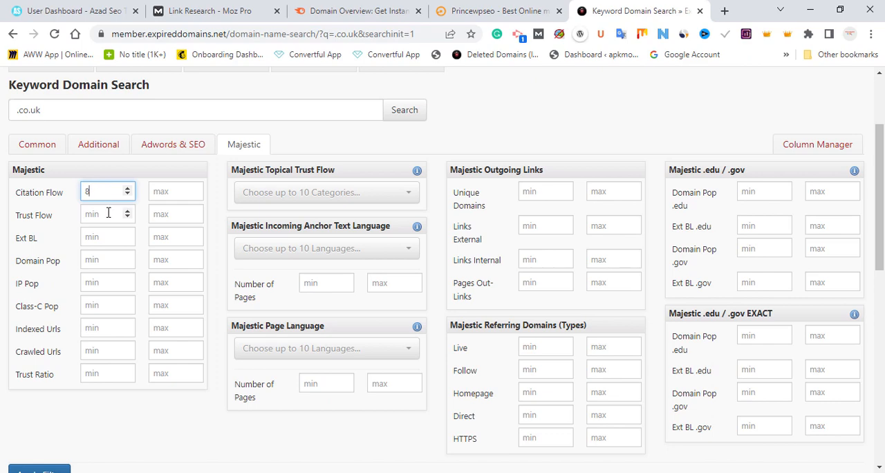
type("8")
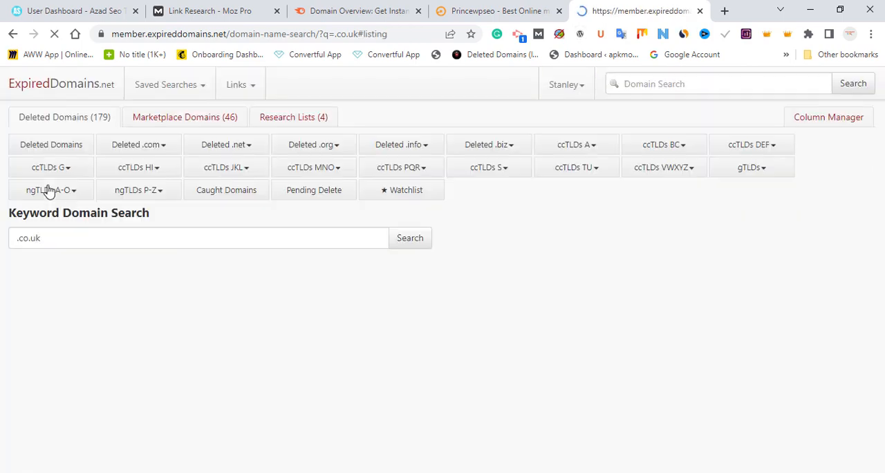
- Copy richardbeckinsale.co.uk from the roughly 610 filtered results for checking
left_click(409, 238)
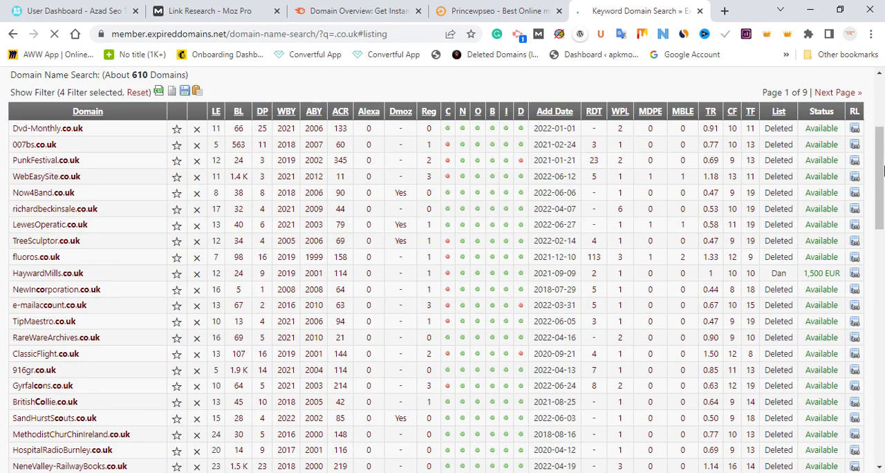
scroll("down", 3)
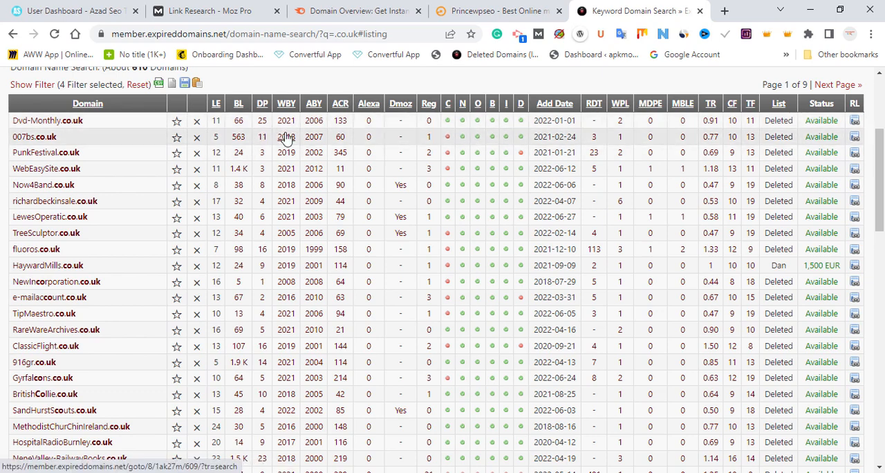
mouse_move(300, 144)
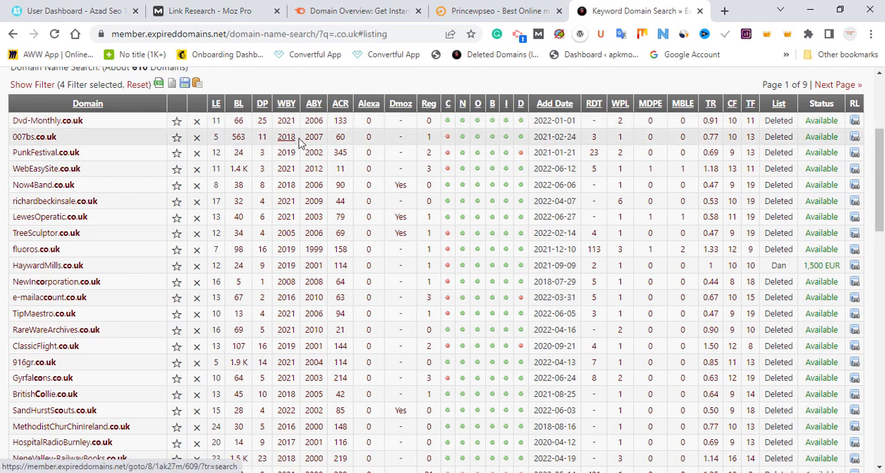
mouse_move(283, 146)
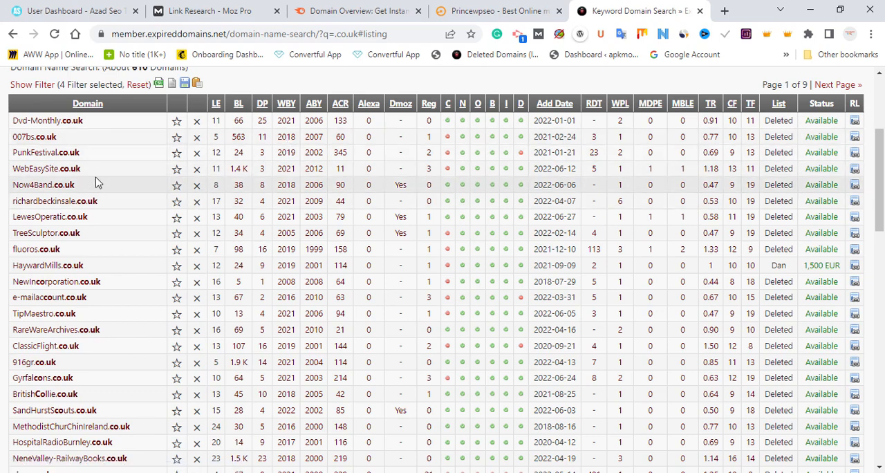
mouse_move(196, 271)
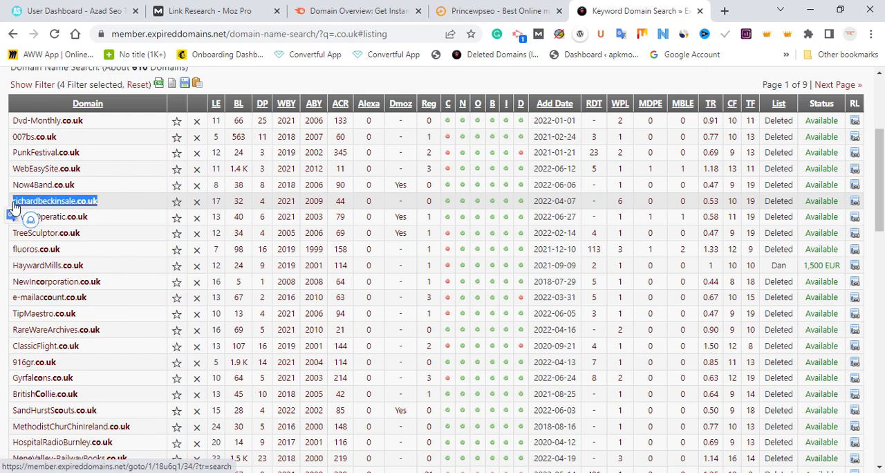
left_click(222, 11)
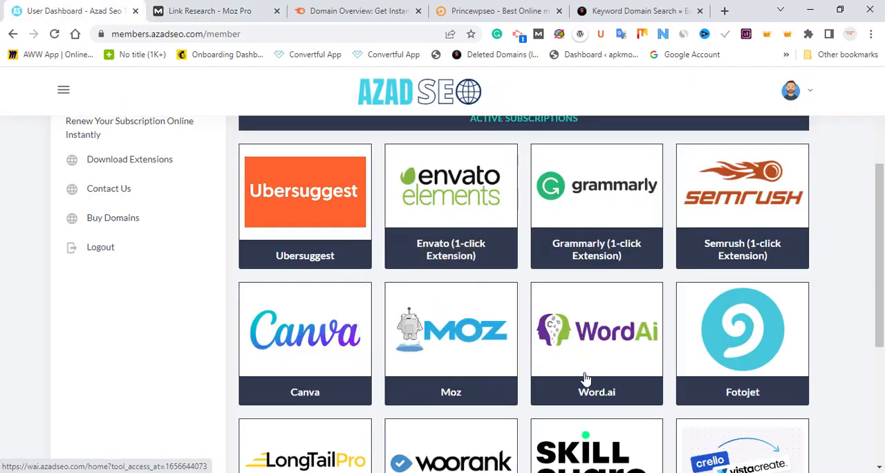
mouse_move(636, 382)
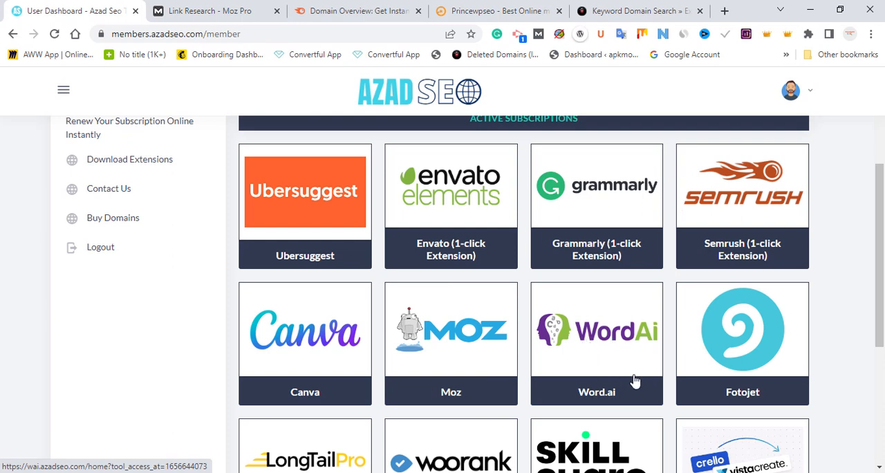
mouse_move(609, 358)
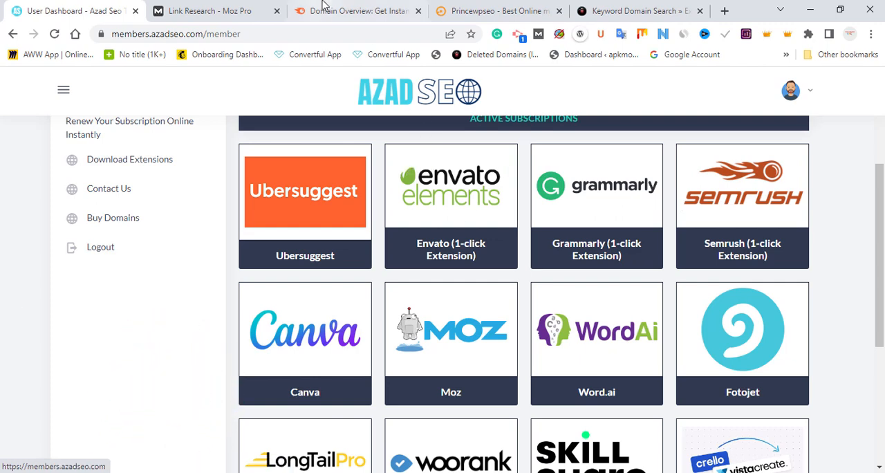
- Switch from the Azad SEO dashboard to the Semrush Domain Overview page
left_click(359, 11)
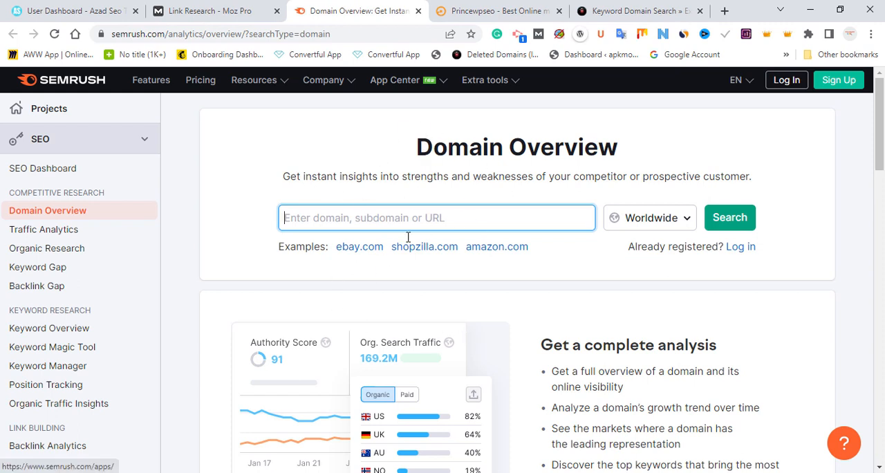
mouse_move(462, 268)
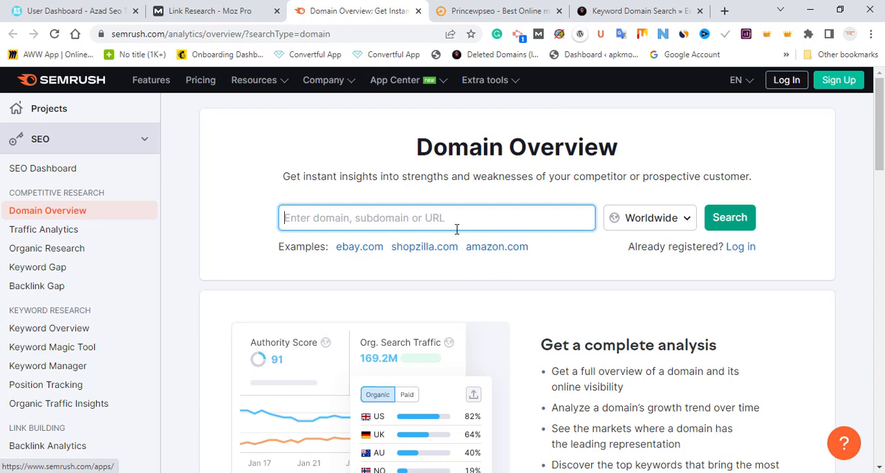
- Try the domain in Semrush, hit the registration prompt, and move to Moz Link Explorer
left_click(730, 217)
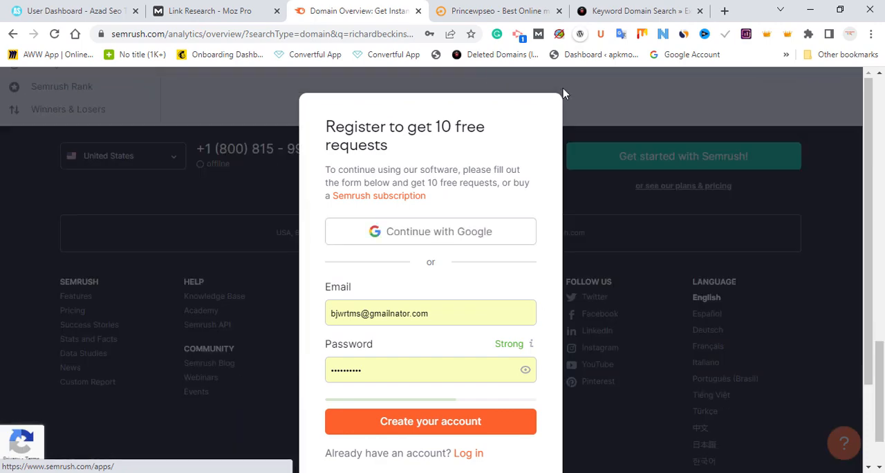
left_click(214, 11)
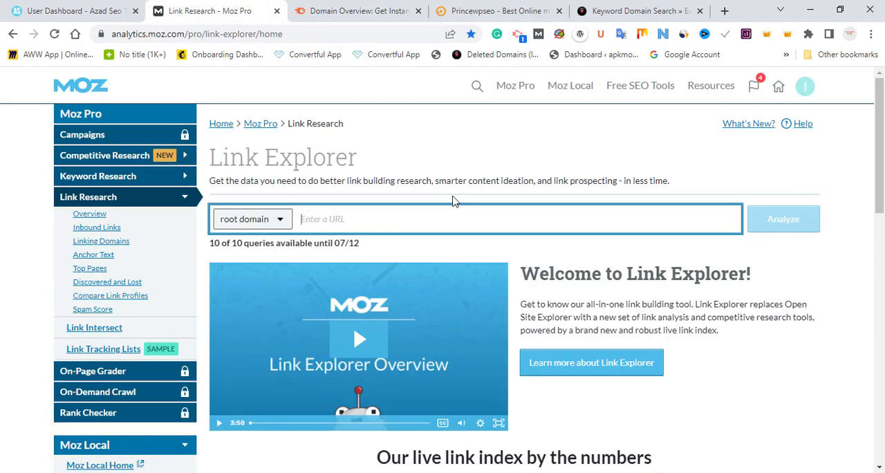
- Analyze richardbeckinsale.co.uk in Link Explorer: DA 13, 159 linking domains, 328 inbound links
type("richardbeckinsale.co.uk")
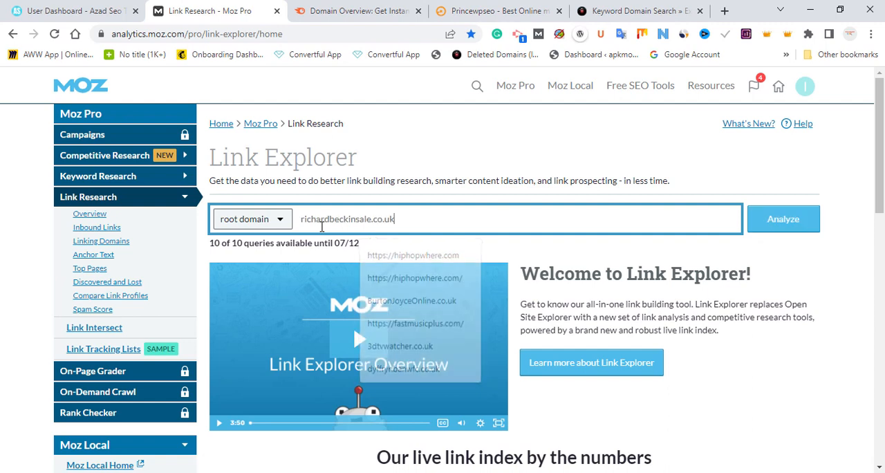
left_click(782, 219)
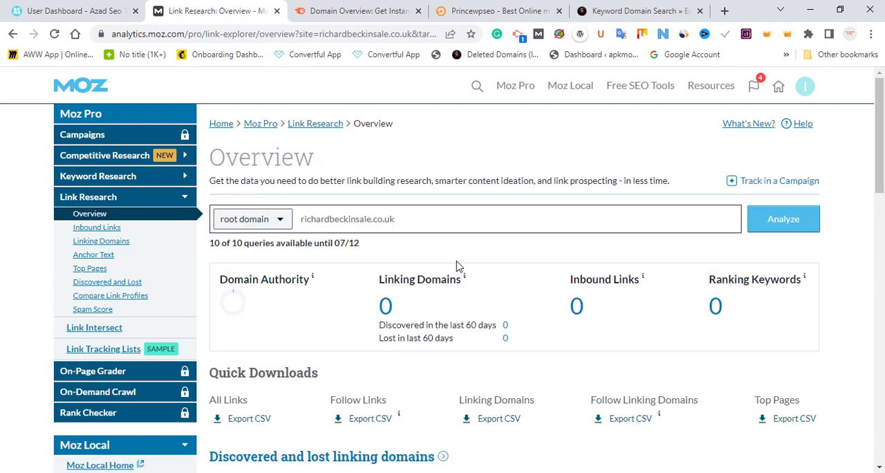
left_click(782, 218)
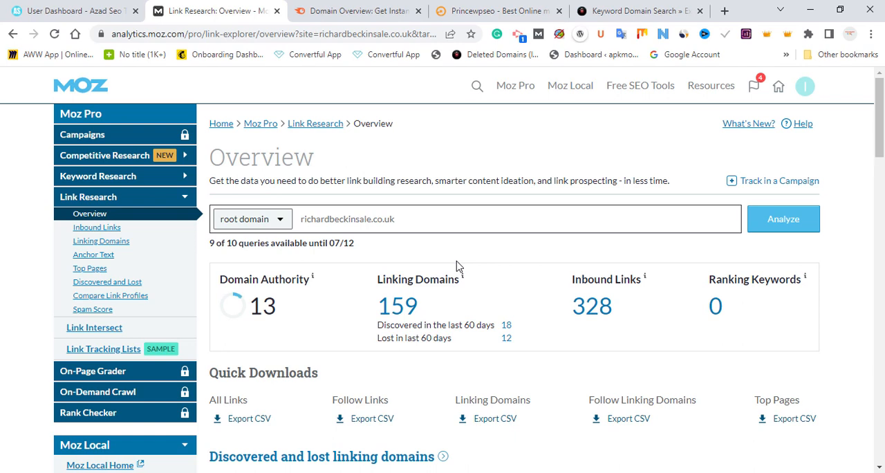
mouse_move(207, 72)
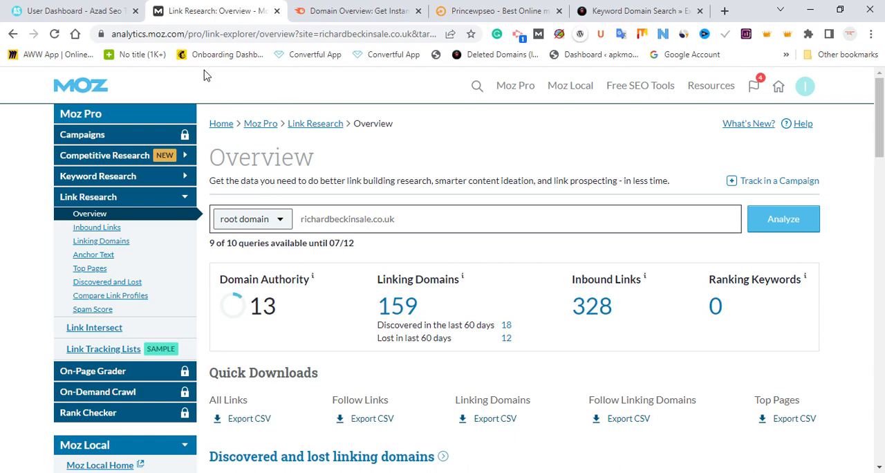
left_click(69, 11)
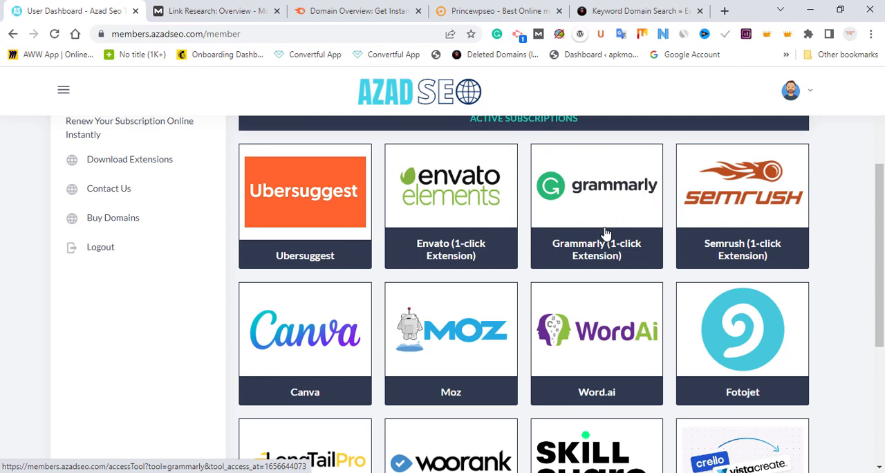
mouse_move(636, 369)
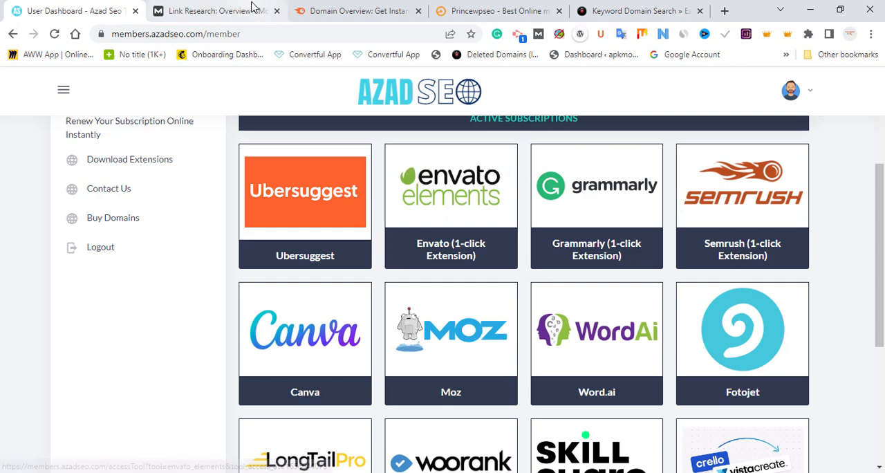
left_click(207, 11)
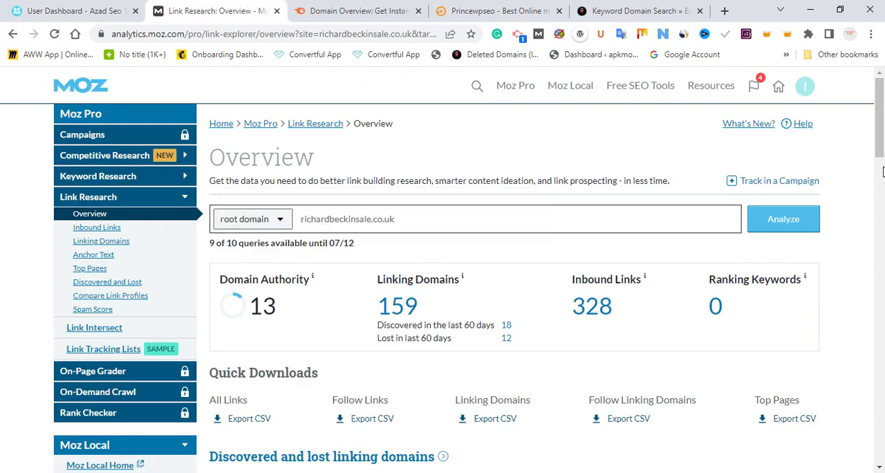
scroll("down", 3)
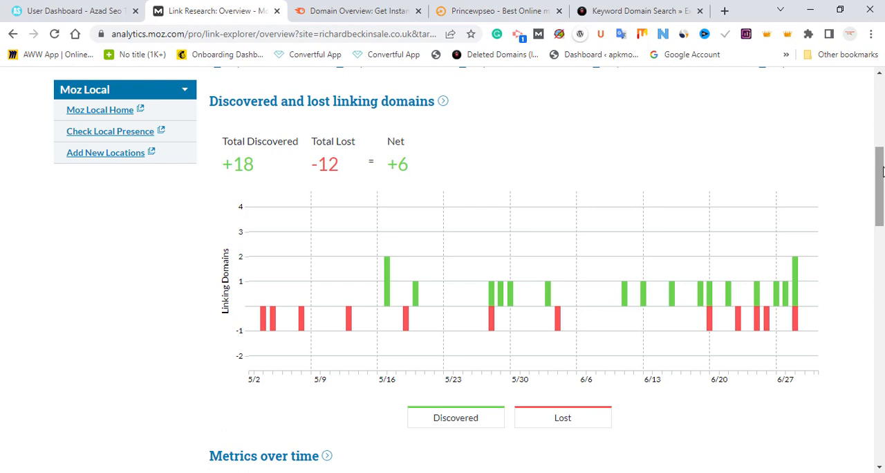
left_click(497, 11)
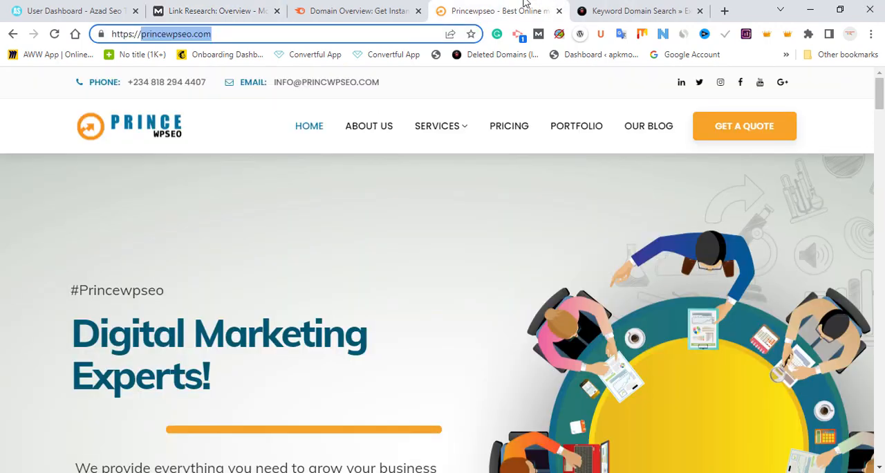
left_click(210, 11)
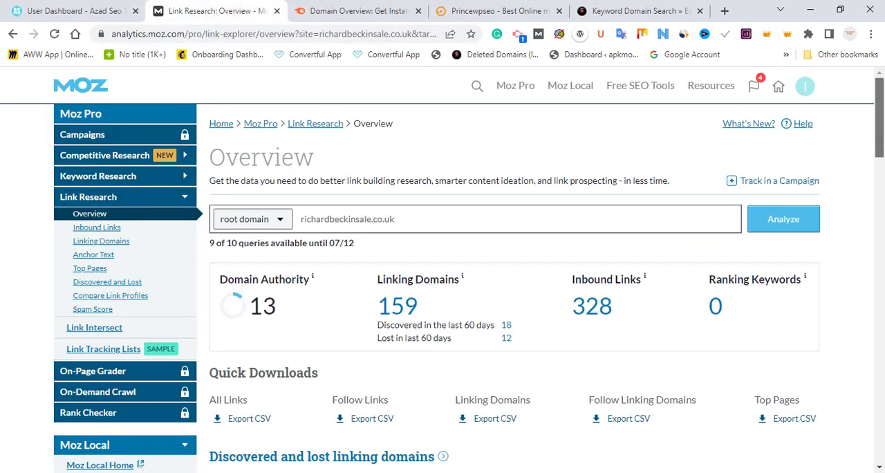
- Show the Linking Domains report, led by high-DA referrers like en.wikipedia.org
left_click(101, 241)
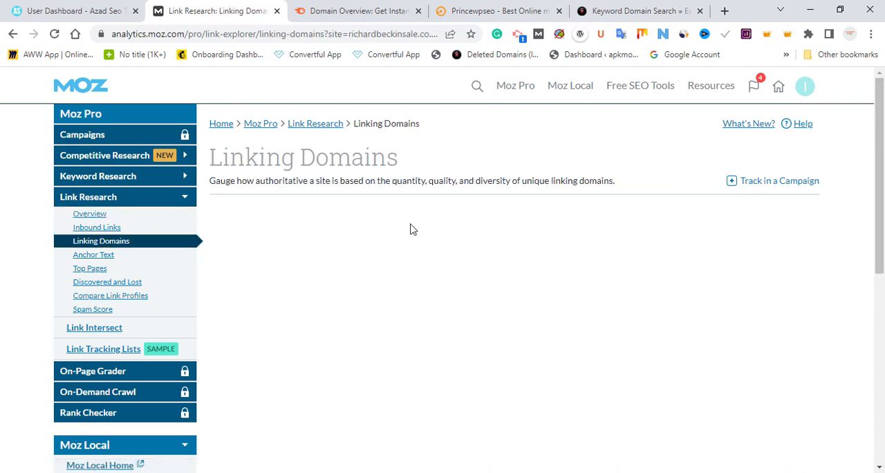
scroll("down", 3)
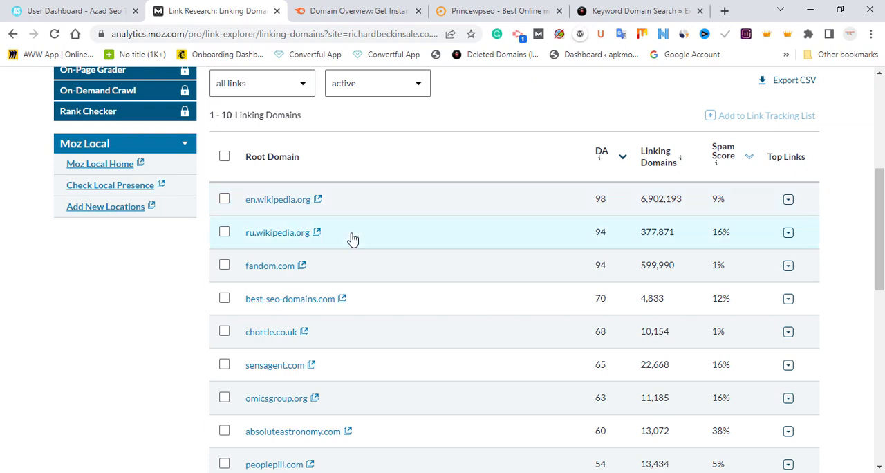
mouse_move(361, 246)
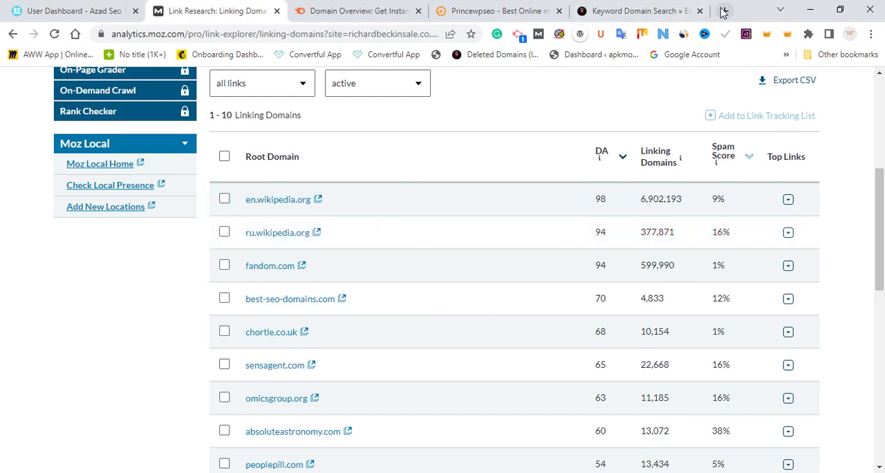
left_click(728, 12)
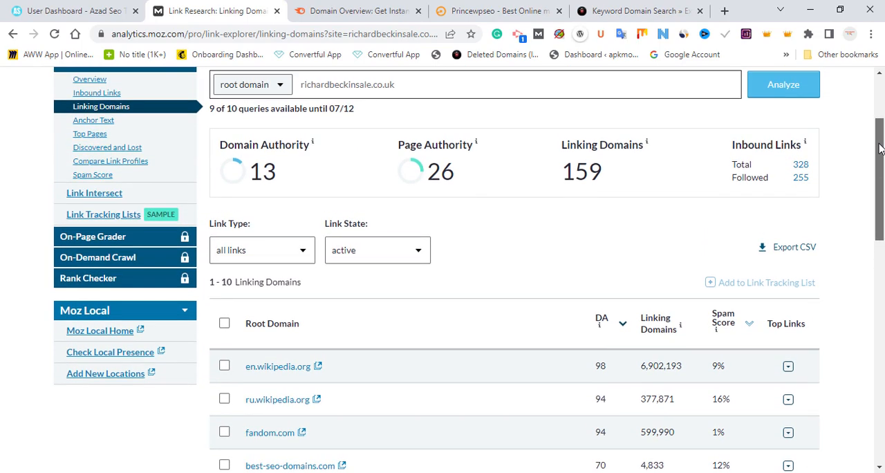
scroll("down", 3)
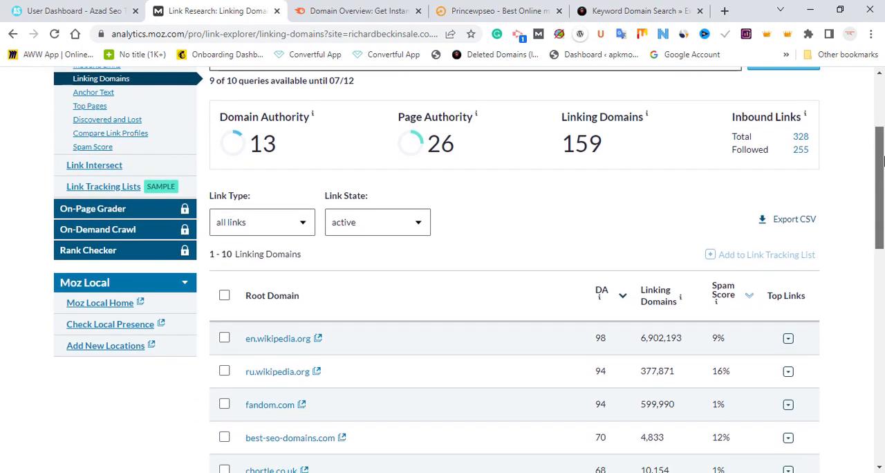
scroll("down", 3)
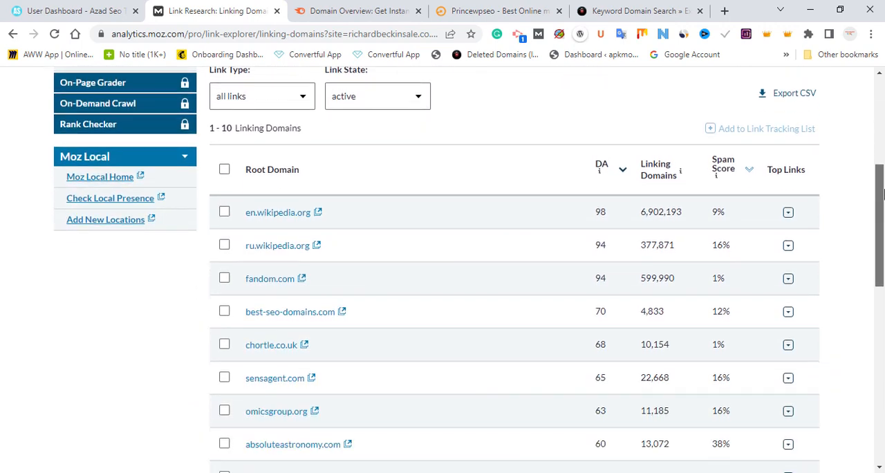
mouse_move(581, 212)
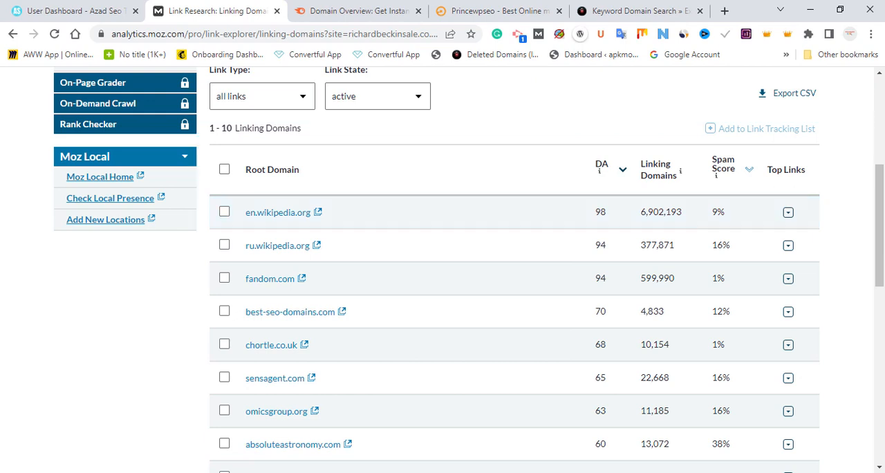
mouse_move(295, 347)
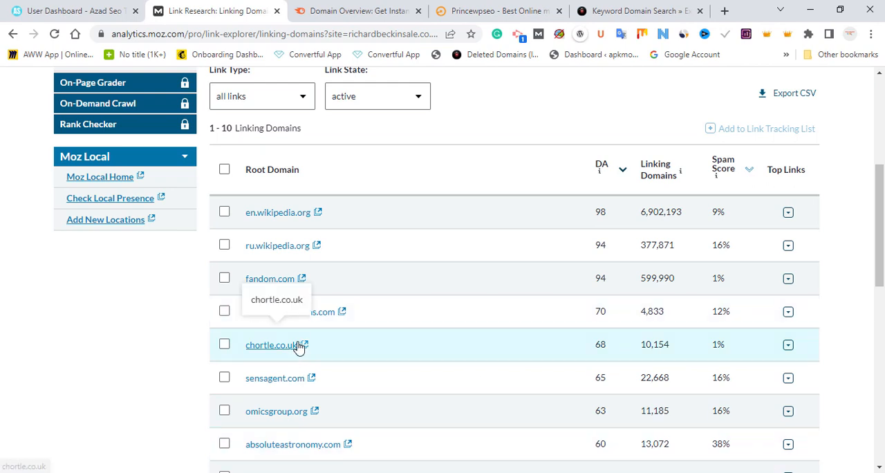
- Open the linking site chortle.co.uk in a new tab
right_click(271, 346)
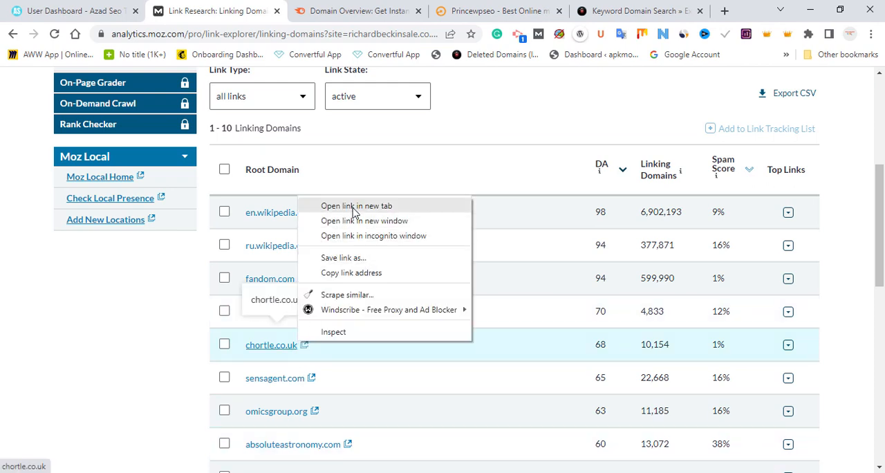
left_click(357, 205)
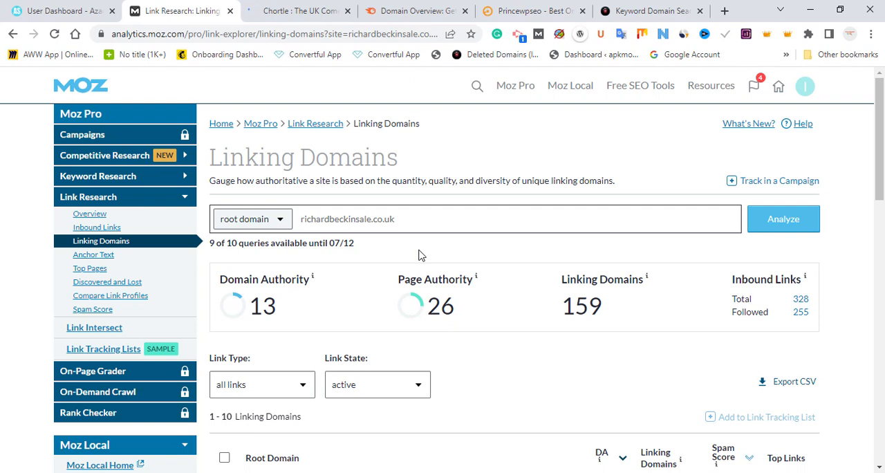
mouse_move(290, 201)
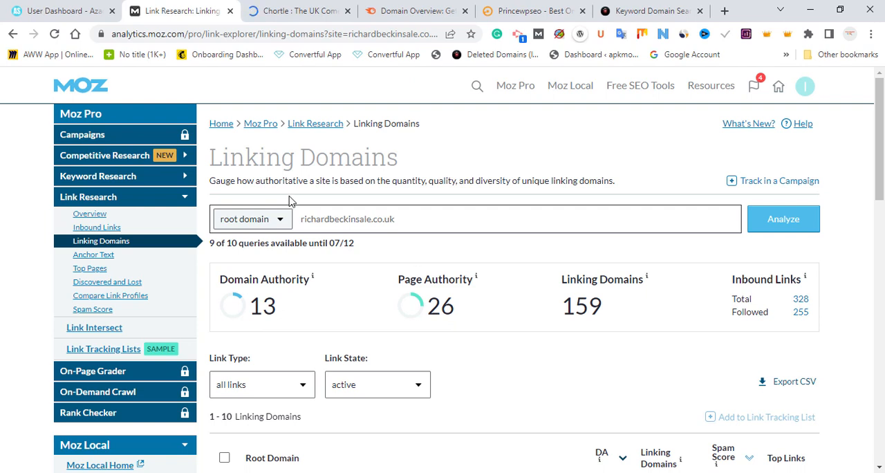